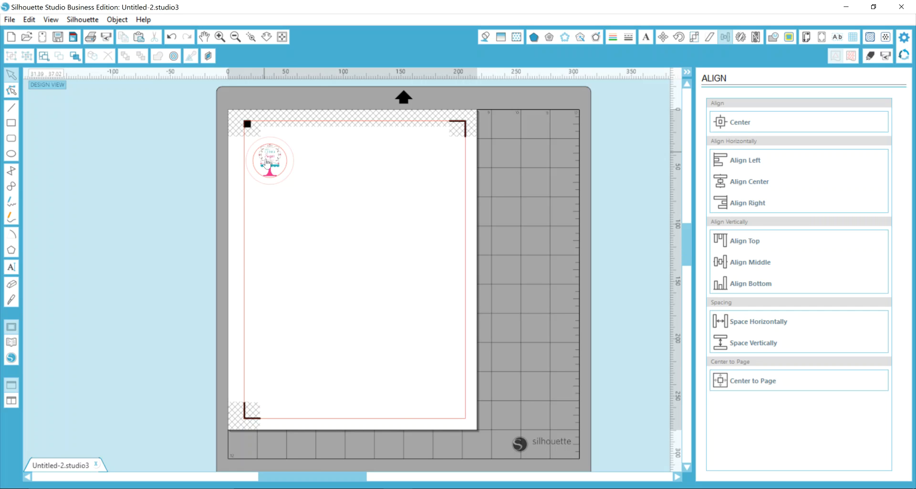
# Bring up the editing and object actions for the cake logo.
pyautogui.rightClick(269, 162)
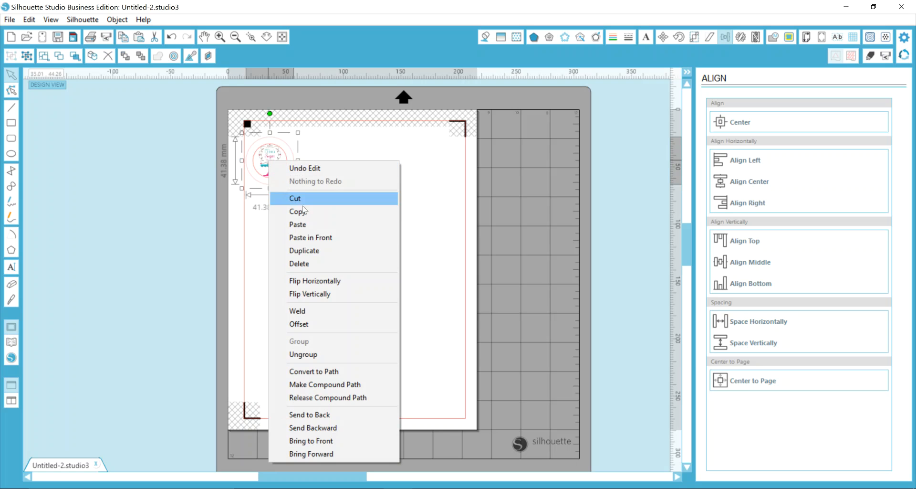
pyautogui.moveTo(316, 253)
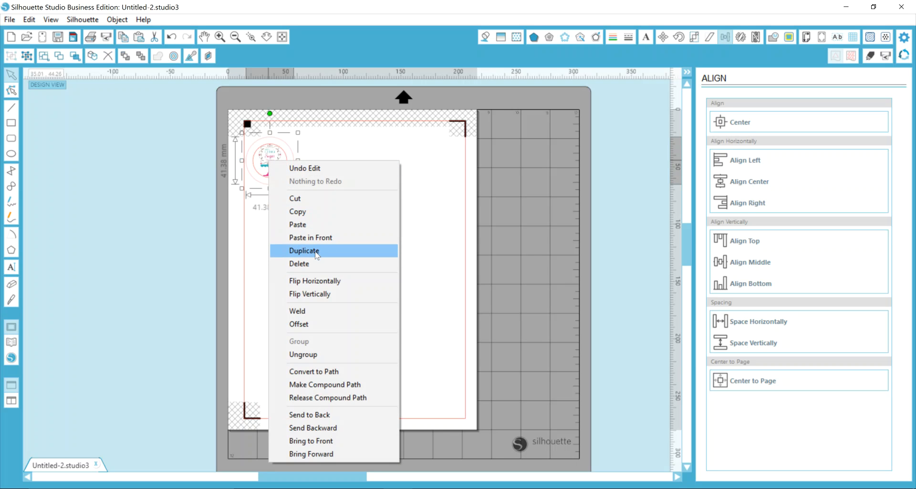
pyautogui.click(304, 250)
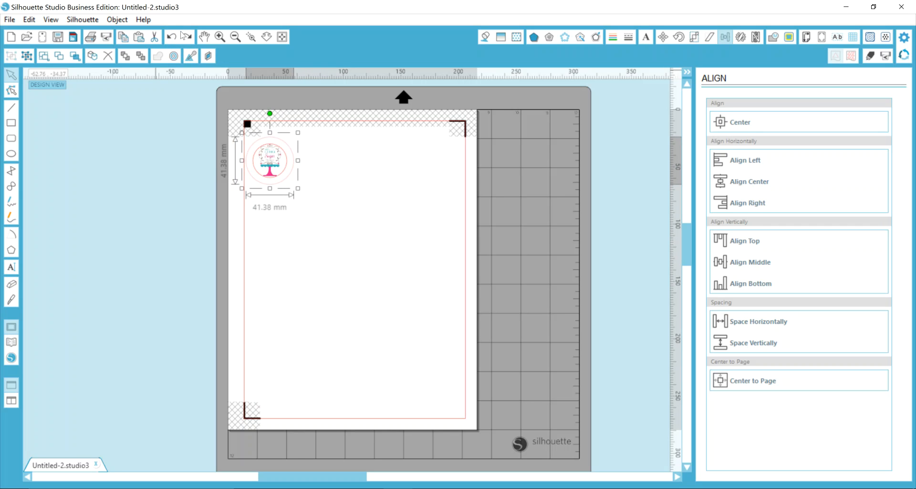
pyautogui.moveTo(172, 37)
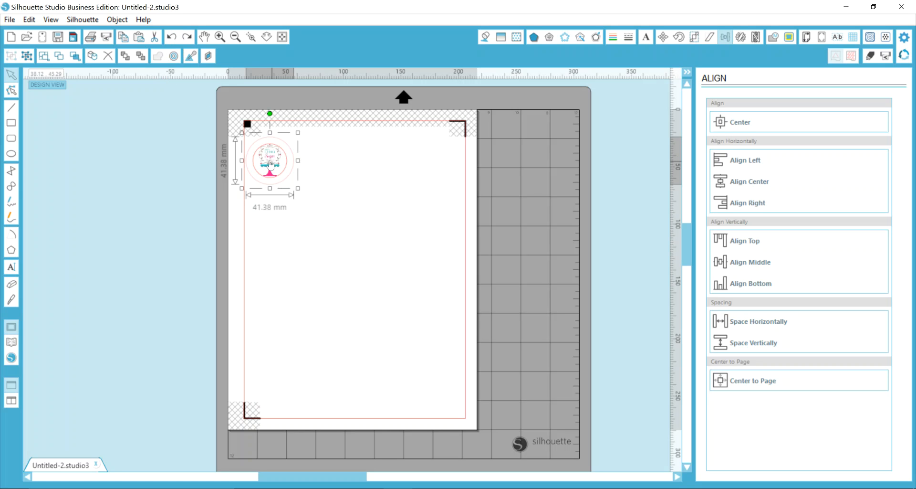
pyautogui.moveTo(117, 19)
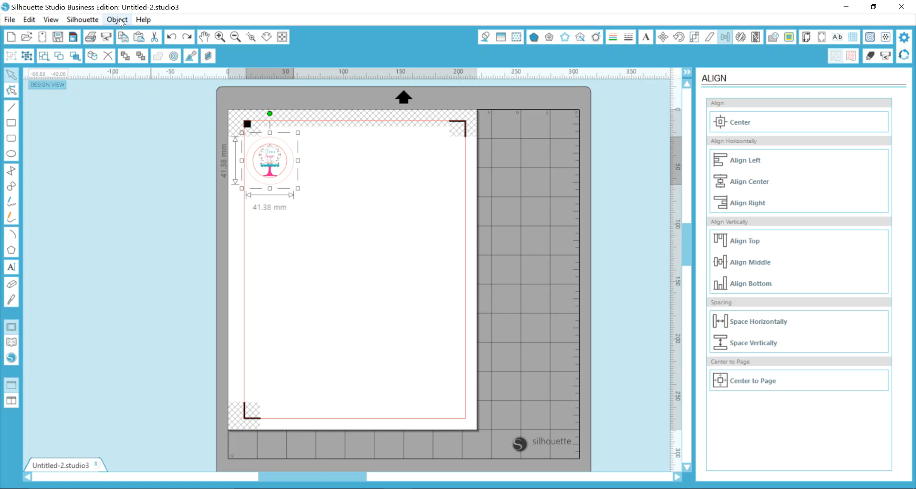
pyautogui.click(117, 19)
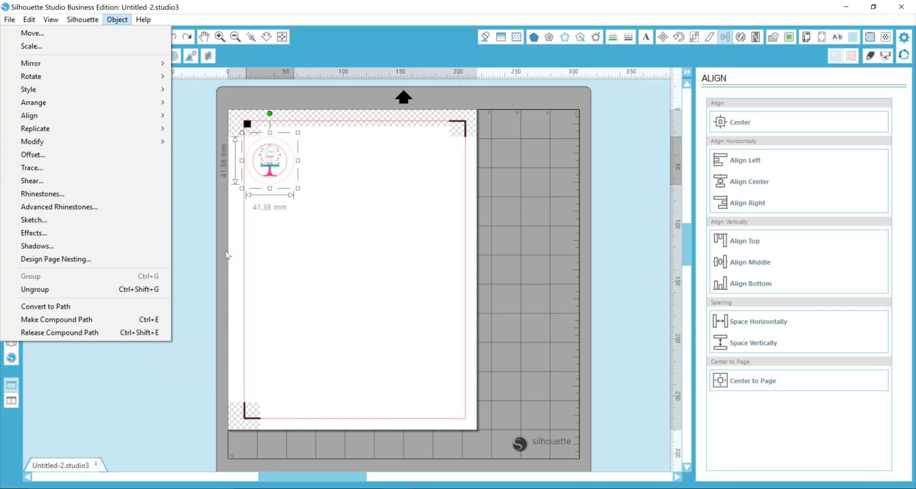
pyautogui.moveTo(63, 129)
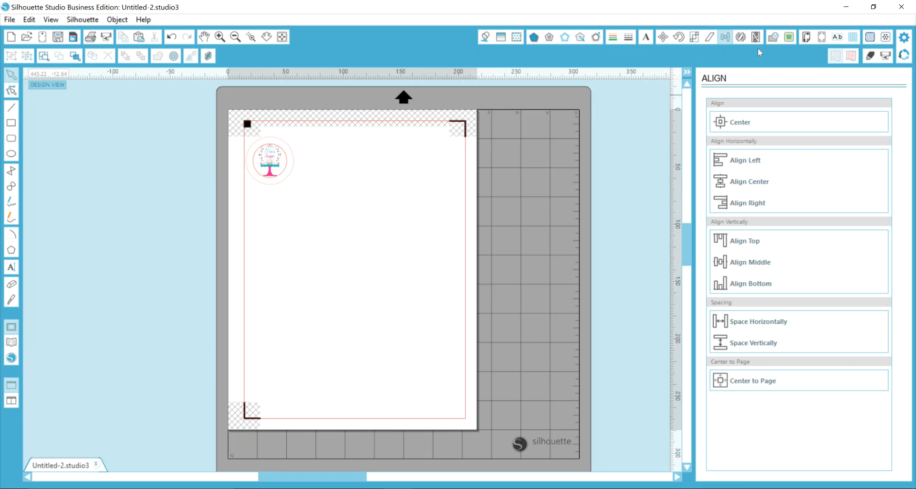
pyautogui.moveTo(740, 37)
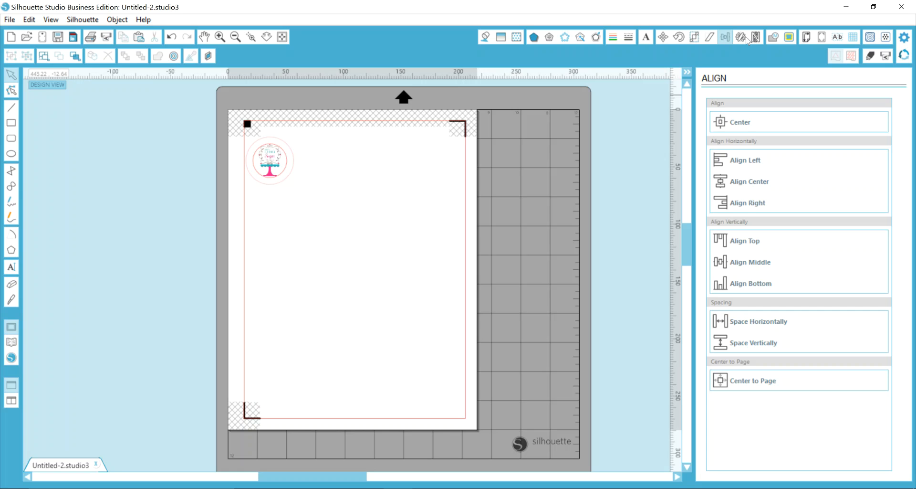
pyautogui.moveTo(743, 37)
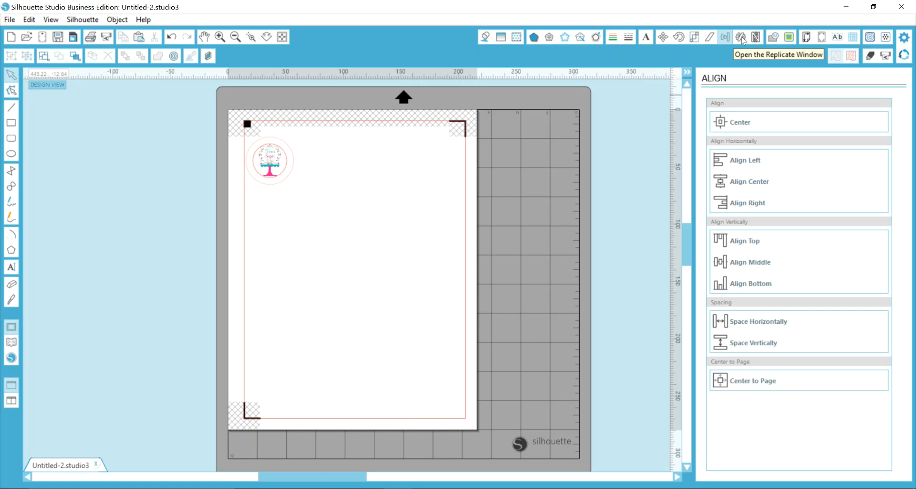
# Show the Replicate basic options and select the cake logo as the object to copy.
pyautogui.click(743, 37)
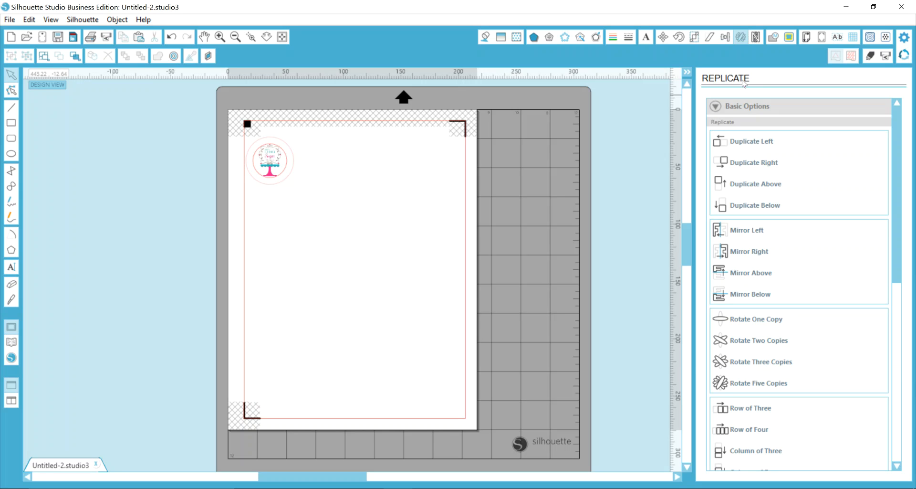
pyautogui.click(756, 124)
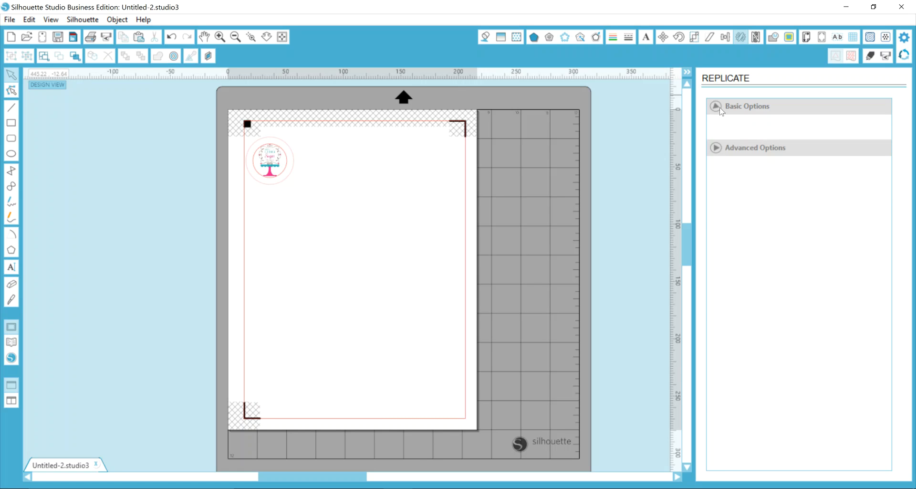
pyautogui.click(717, 106)
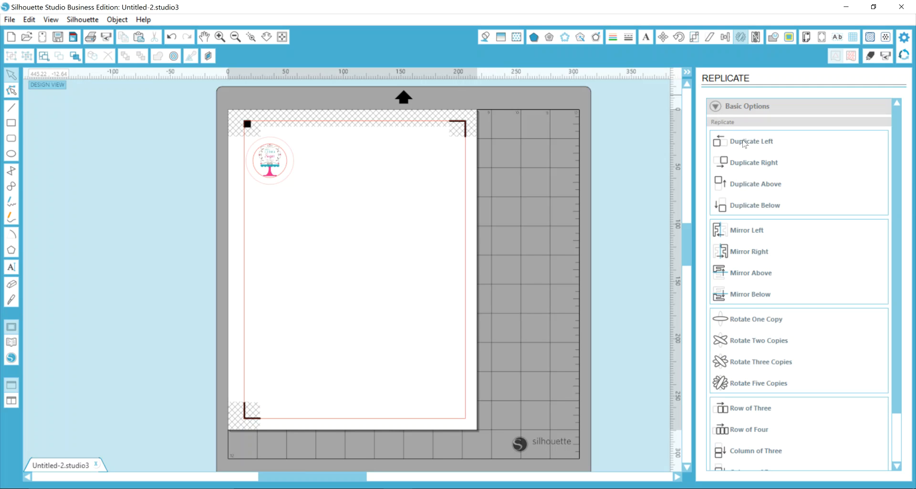
pyautogui.moveTo(754, 294)
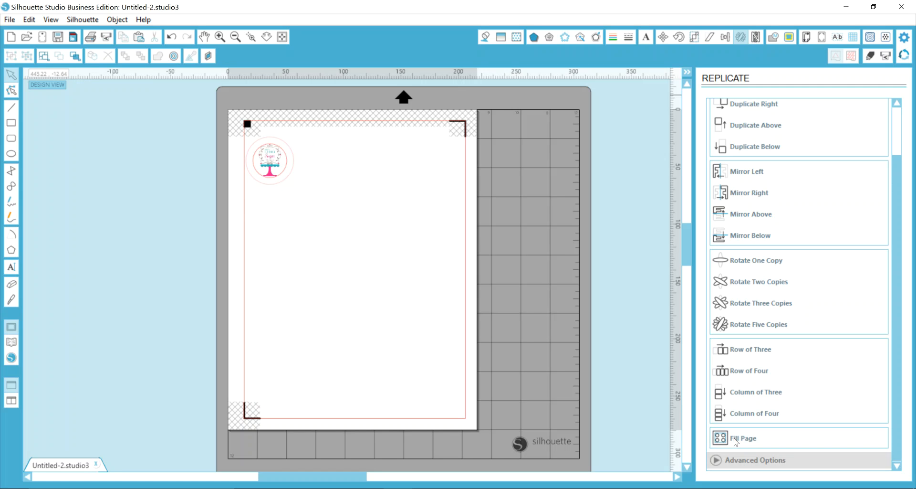
pyautogui.click(269, 160)
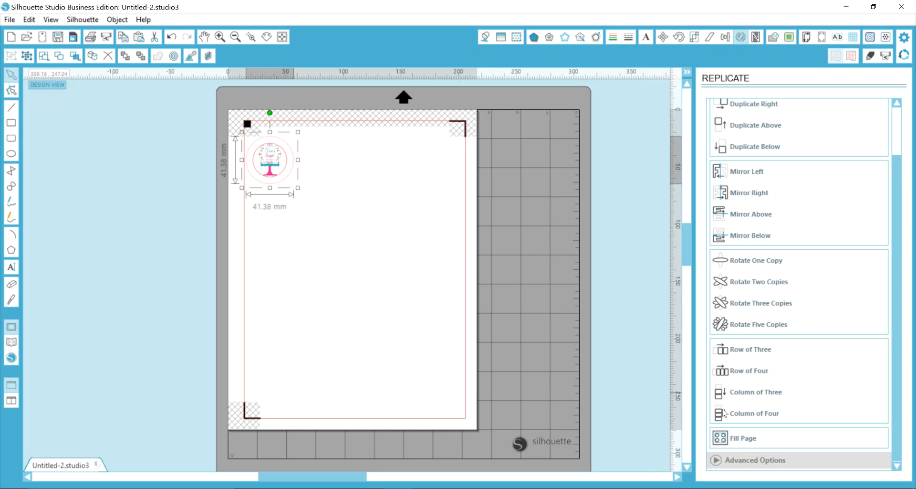
pyautogui.moveTo(649, 404)
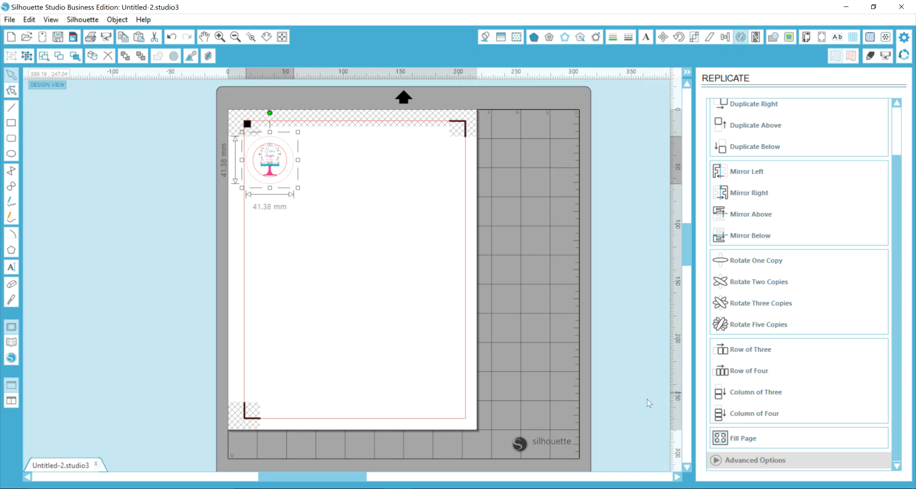
pyautogui.click(744, 438)
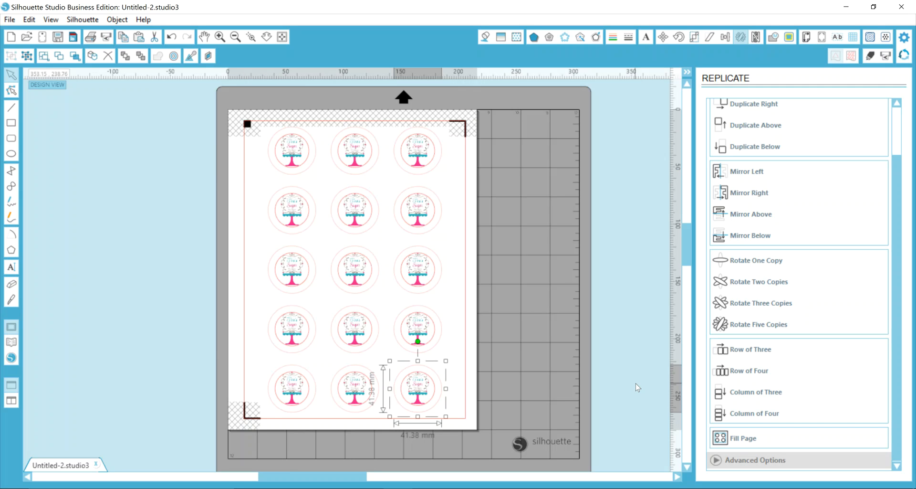
pyautogui.moveTo(162, 31)
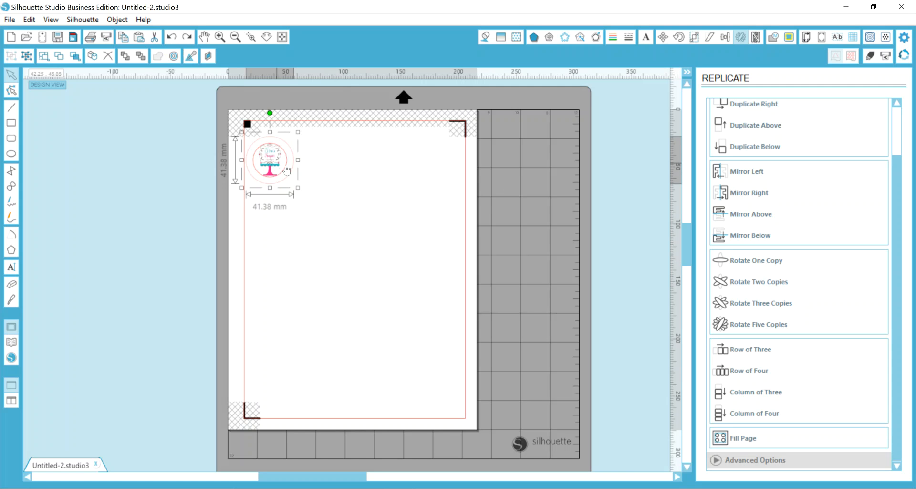
pyautogui.moveTo(743, 376)
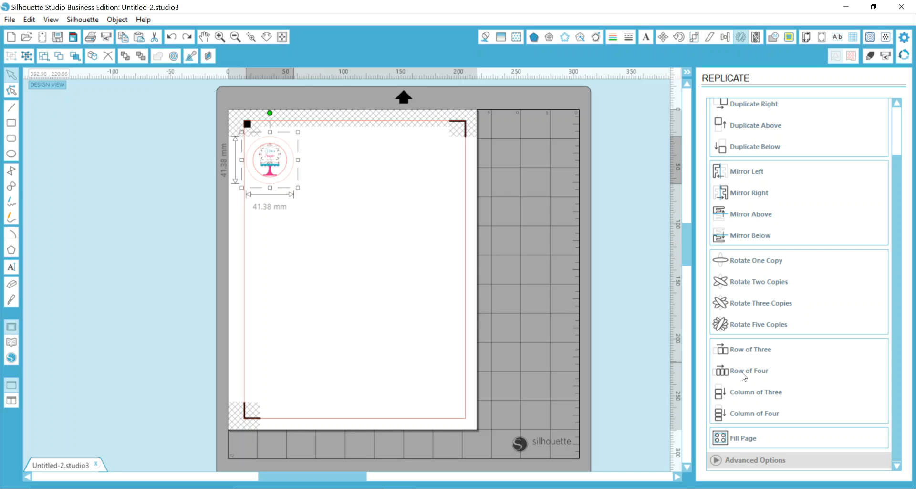
# Replicate the logo as a Row of Four and select the rightmost copy.
pyautogui.click(750, 371)
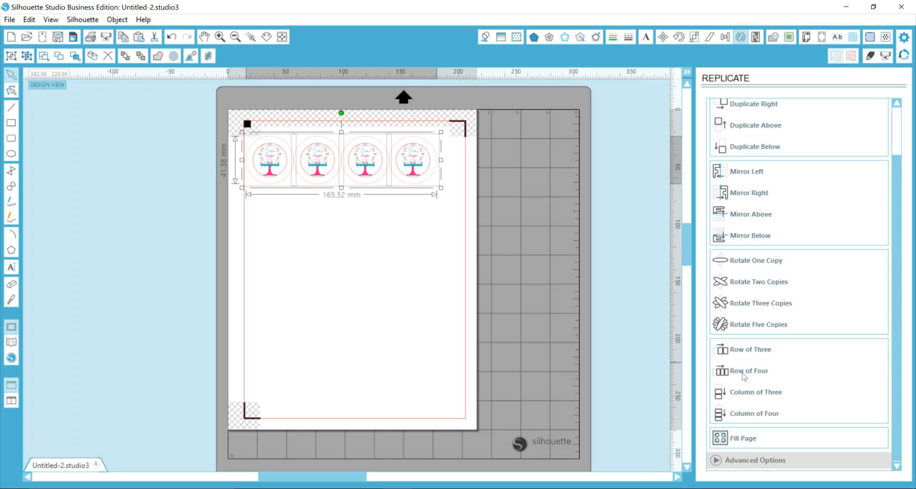
pyautogui.moveTo(429, 182)
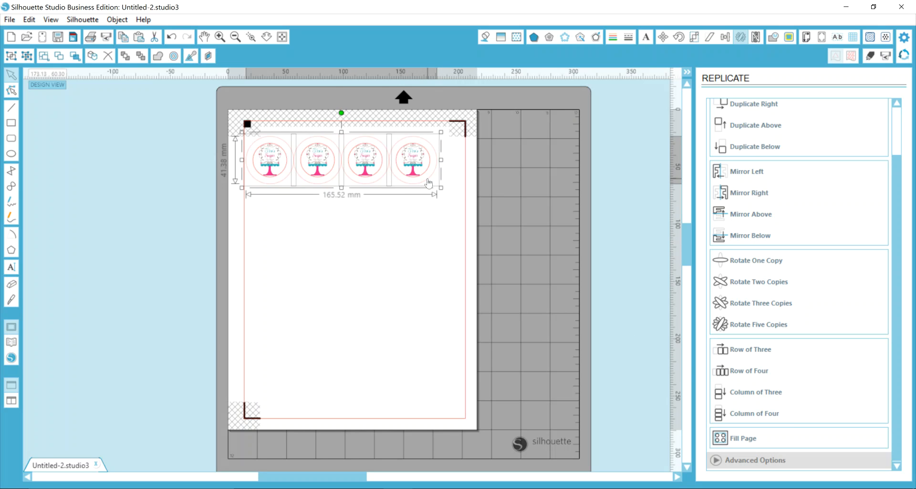
pyautogui.click(444, 170)
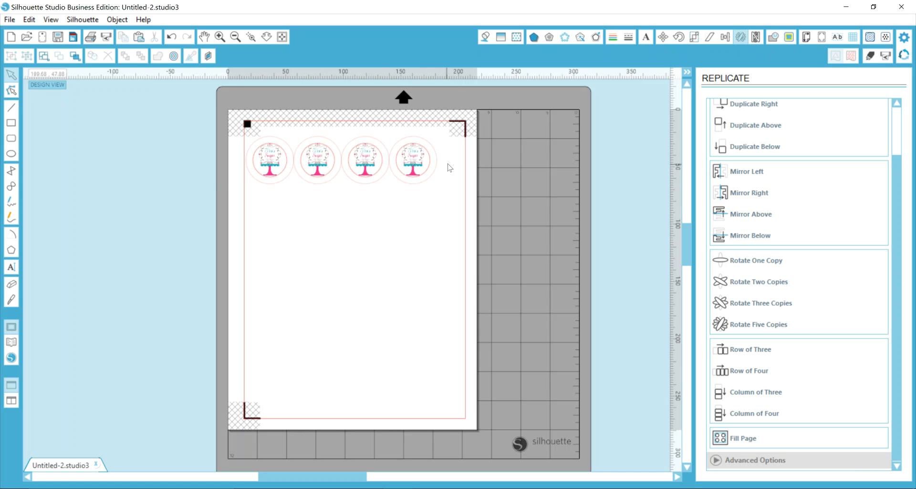
pyautogui.click(415, 160)
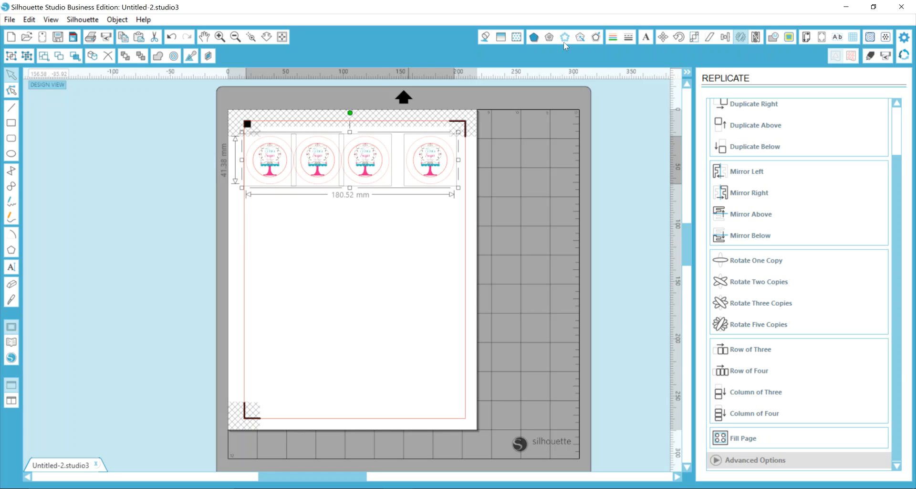
pyautogui.moveTo(729, 40)
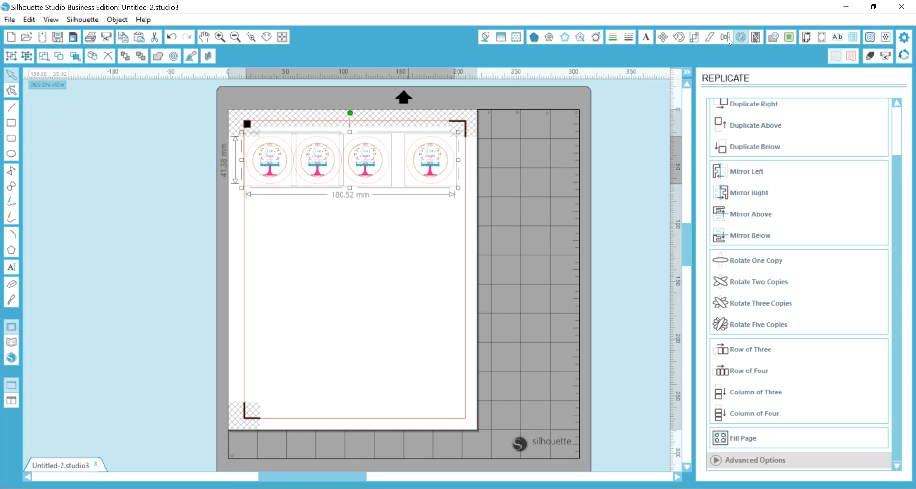
pyautogui.moveTo(727, 38)
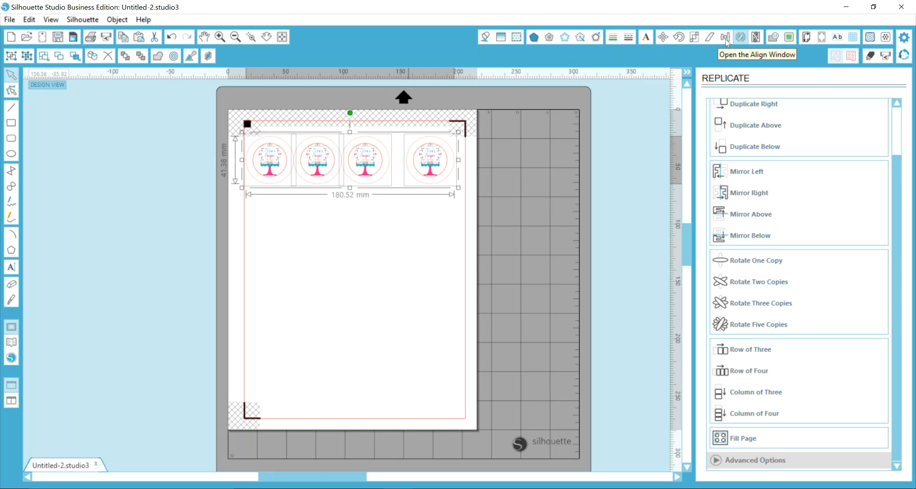
# Space the four top-row logos evenly with Space Horizontally in the Align window.
pyautogui.click(725, 37)
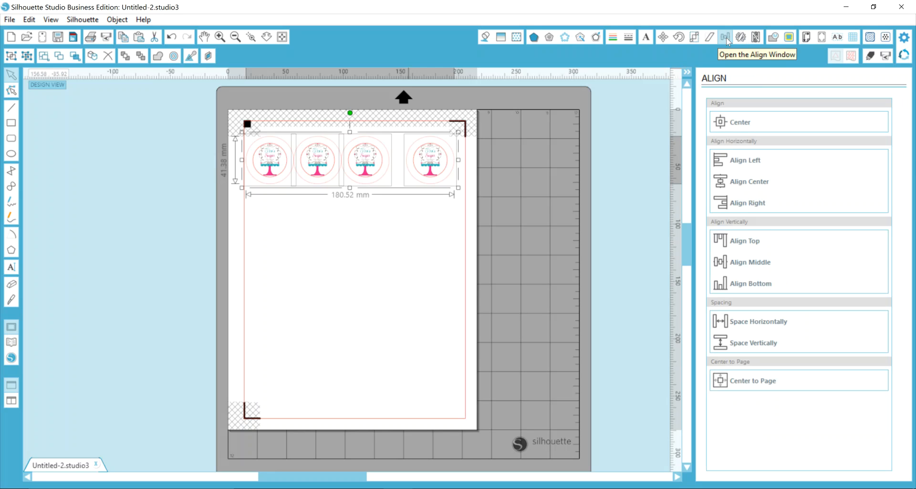
pyautogui.moveTo(117, 19)
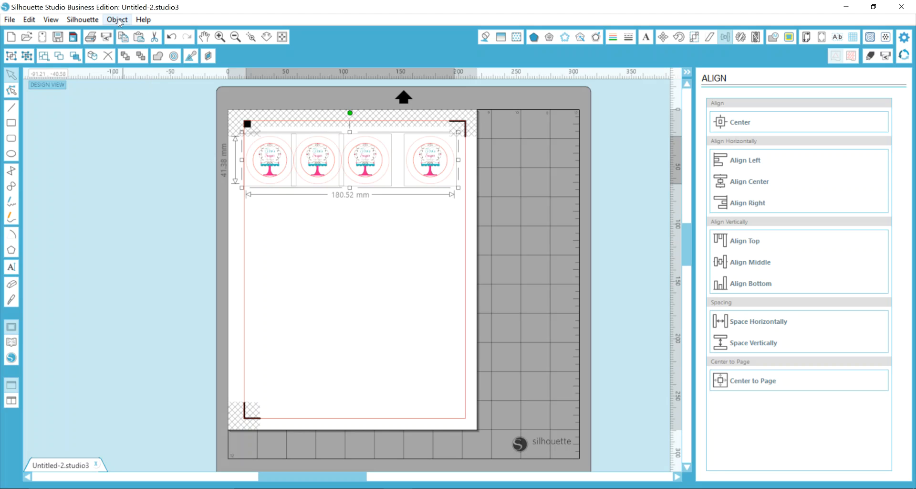
pyautogui.click(116, 19)
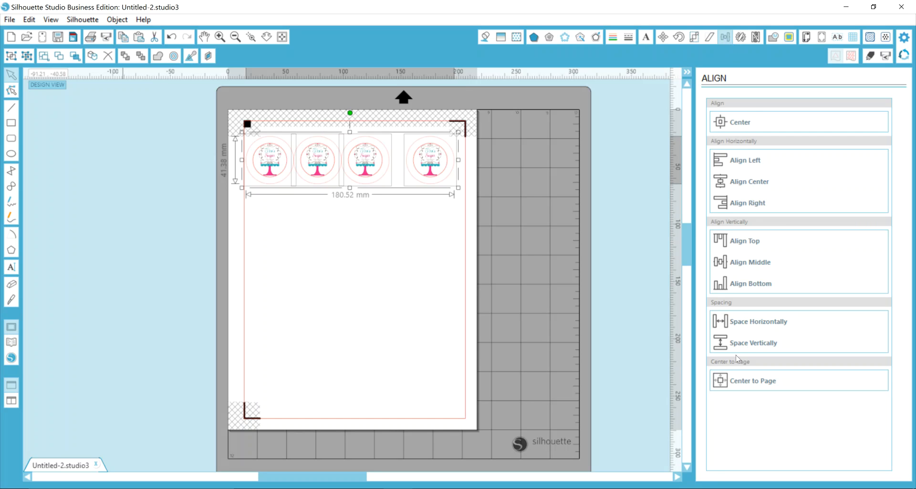
pyautogui.moveTo(742, 322)
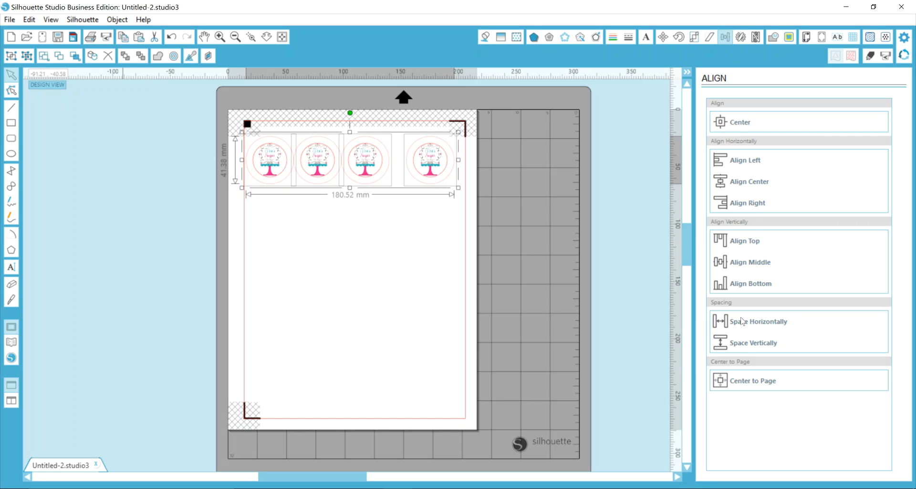
pyautogui.moveTo(754, 304)
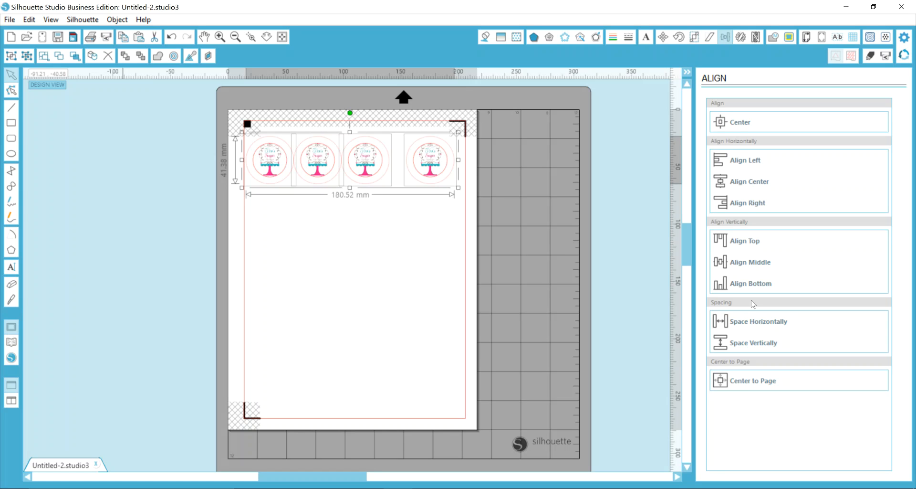
pyautogui.moveTo(754, 325)
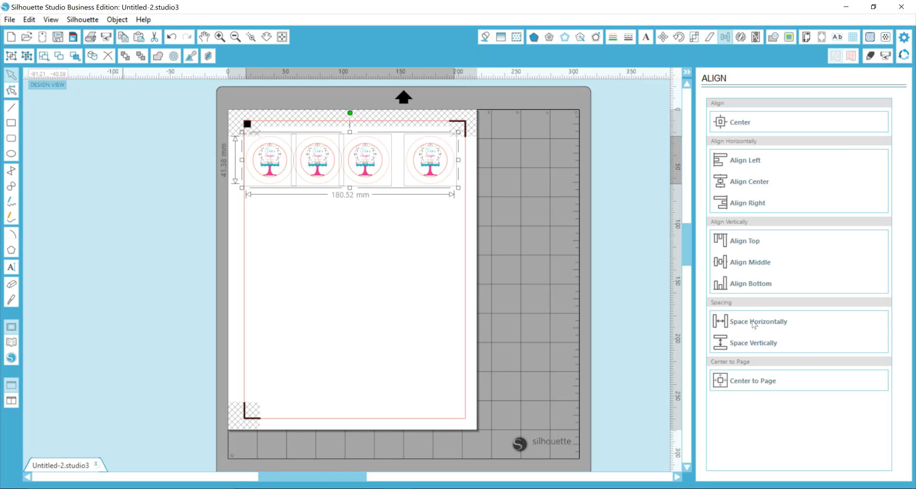
pyautogui.click(760, 320)
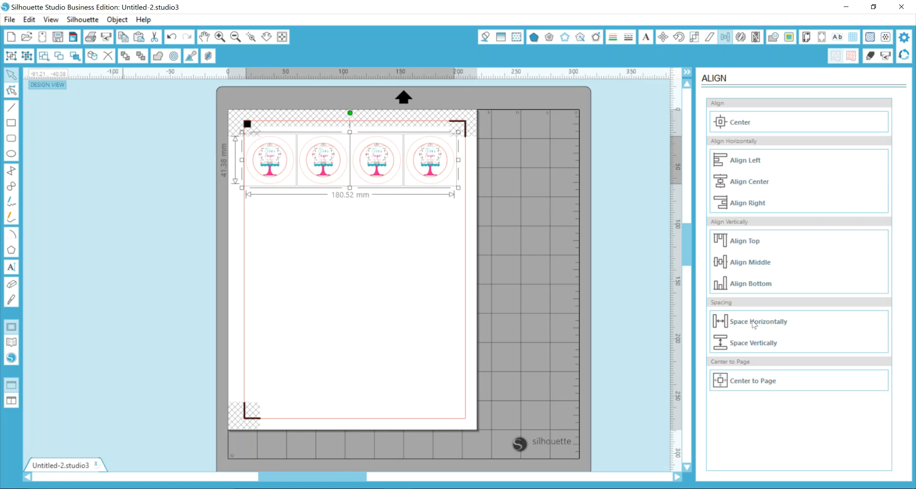
pyautogui.moveTo(446, 351)
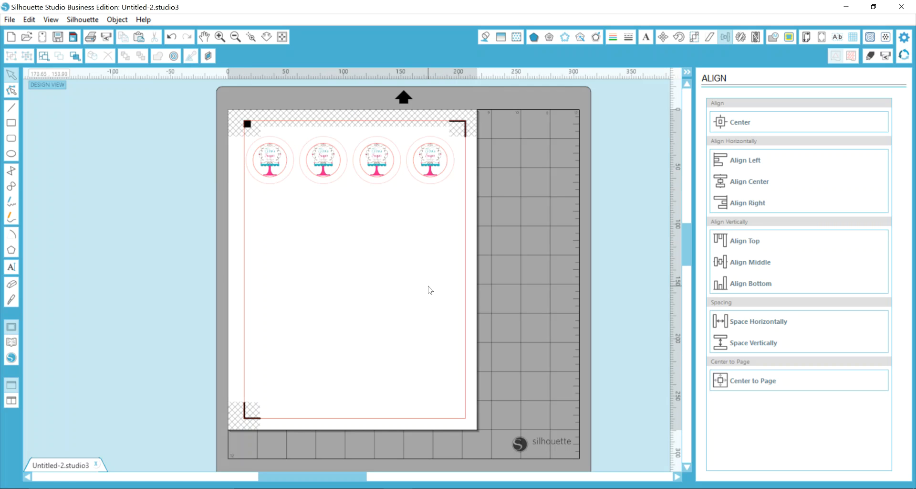
pyautogui.moveTo(349, 160)
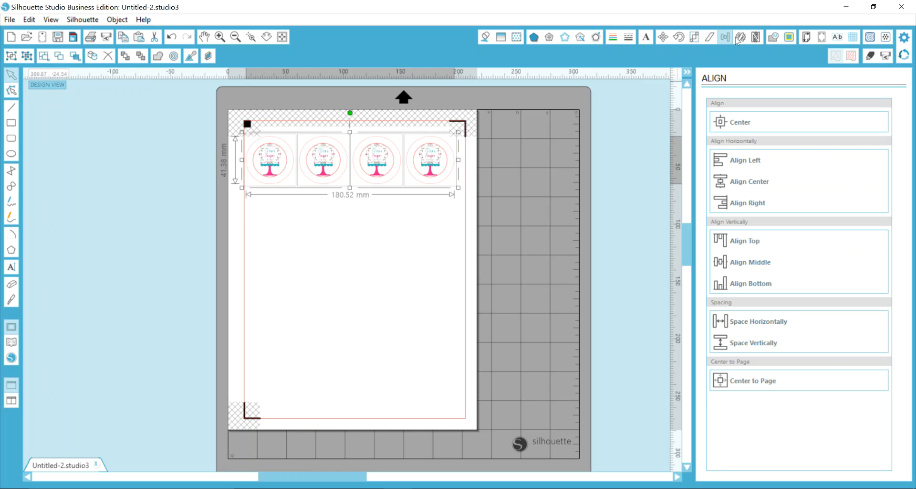
# Replicate the row downward and duplicate the bottom row below, giving five rows of four.
pyautogui.click(742, 37)
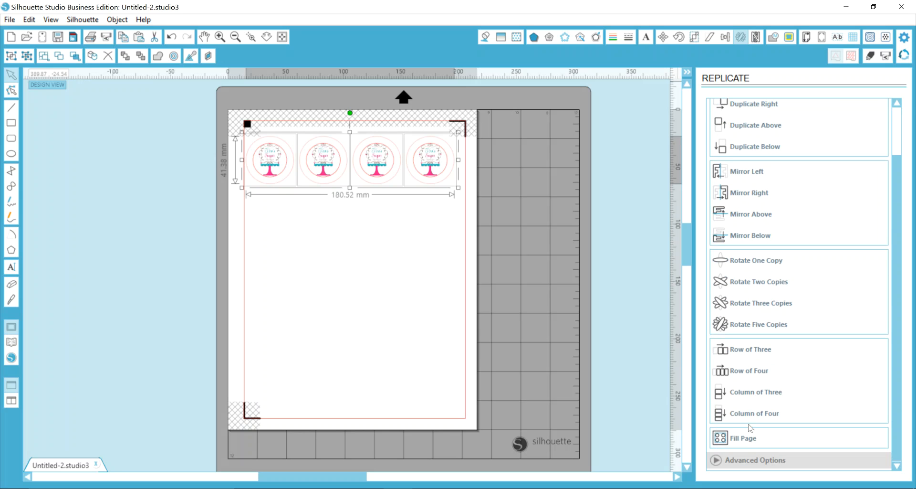
pyautogui.moveTo(753, 417)
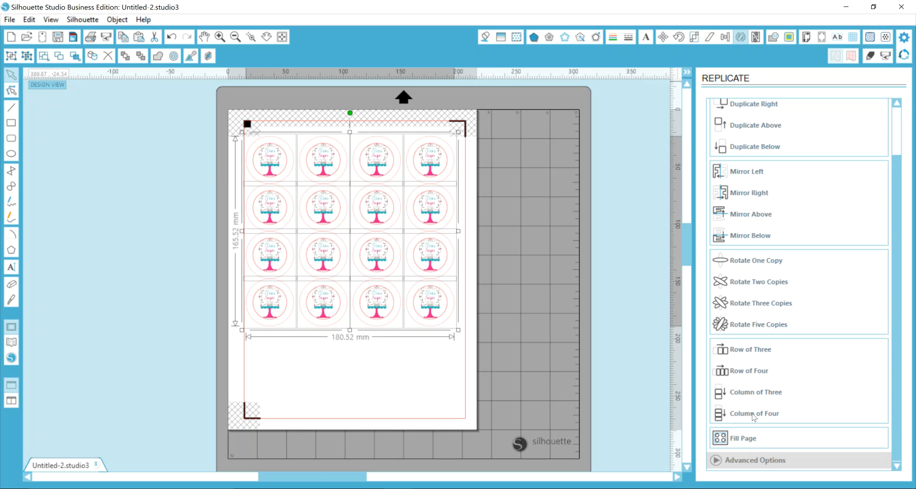
pyautogui.moveTo(451, 352)
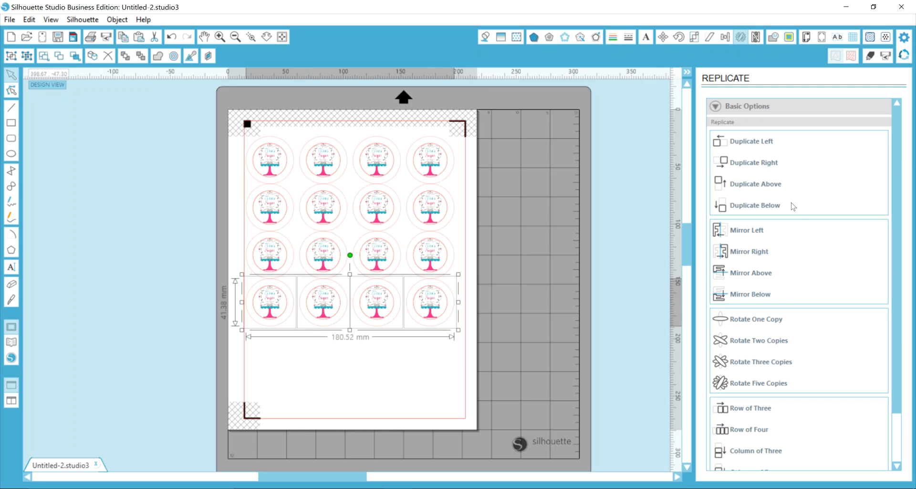
pyautogui.moveTo(752, 209)
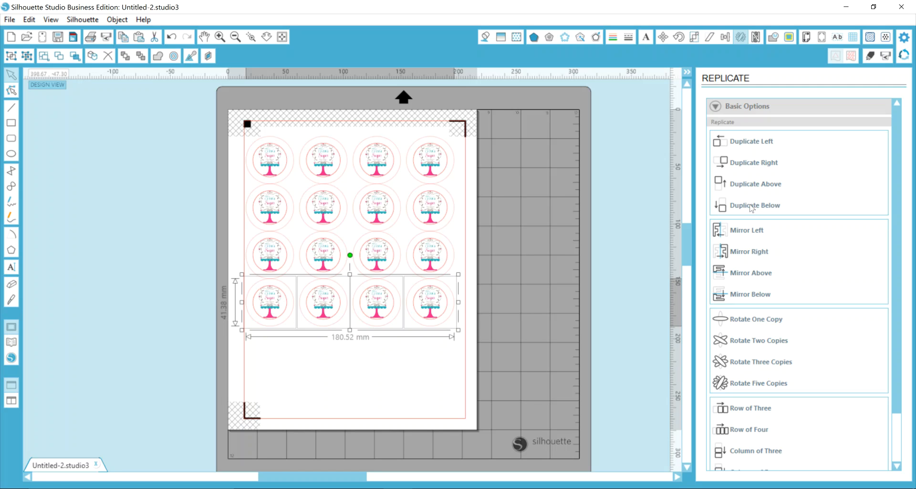
pyautogui.click(754, 205)
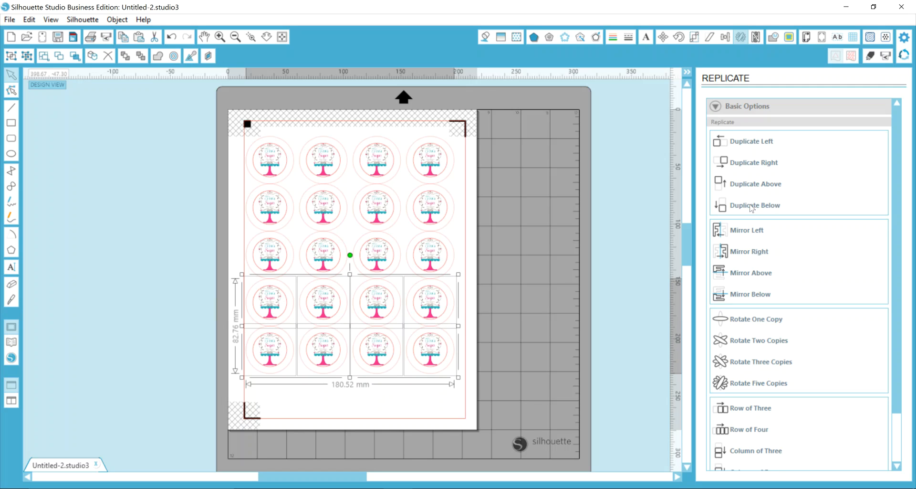
pyautogui.moveTo(480, 328)
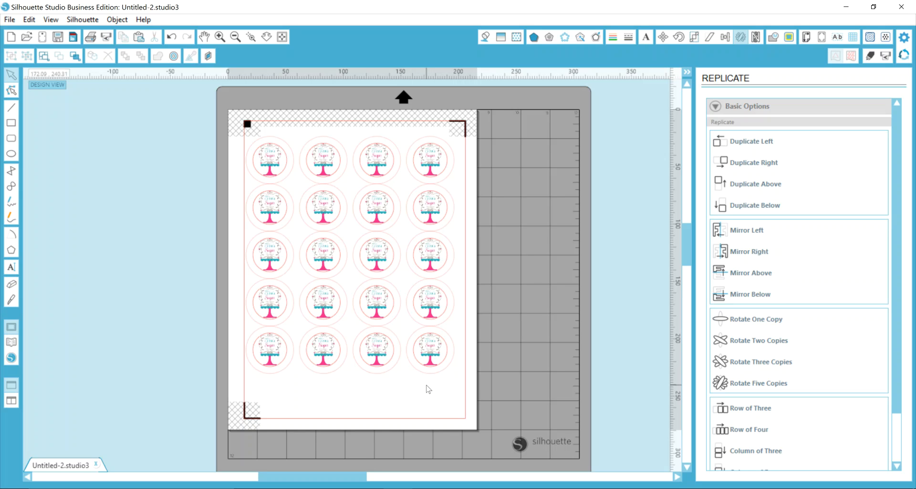
pyautogui.moveTo(639, 125)
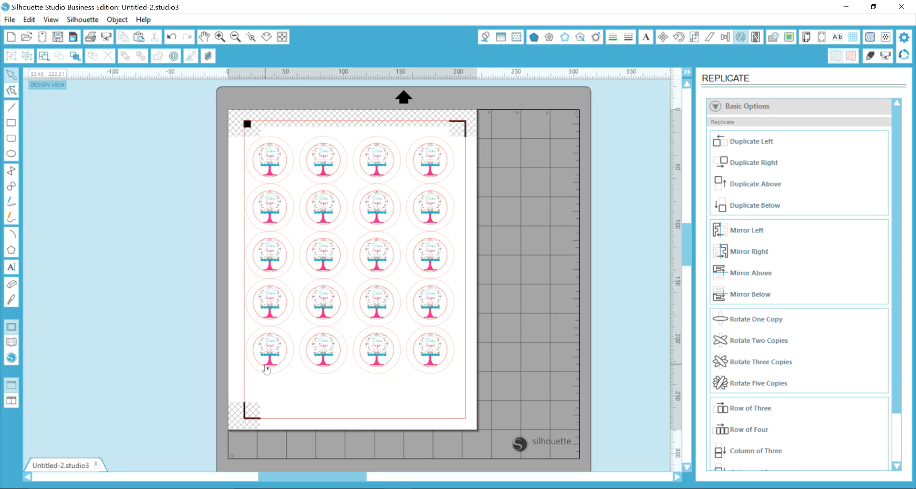
pyautogui.moveTo(230, 350)
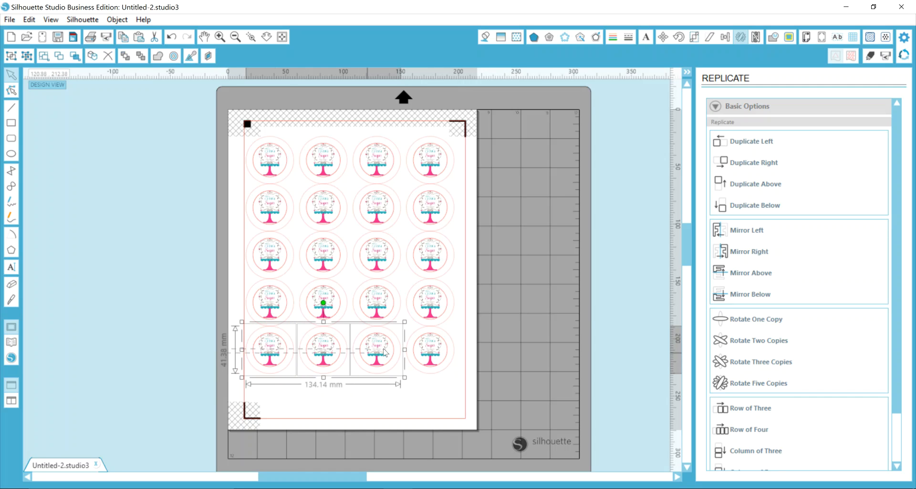
# Drag the bottom row of logos down toward the lower page margin.
pyautogui.moveTo(403, 350); pyautogui.dragTo(457, 347)
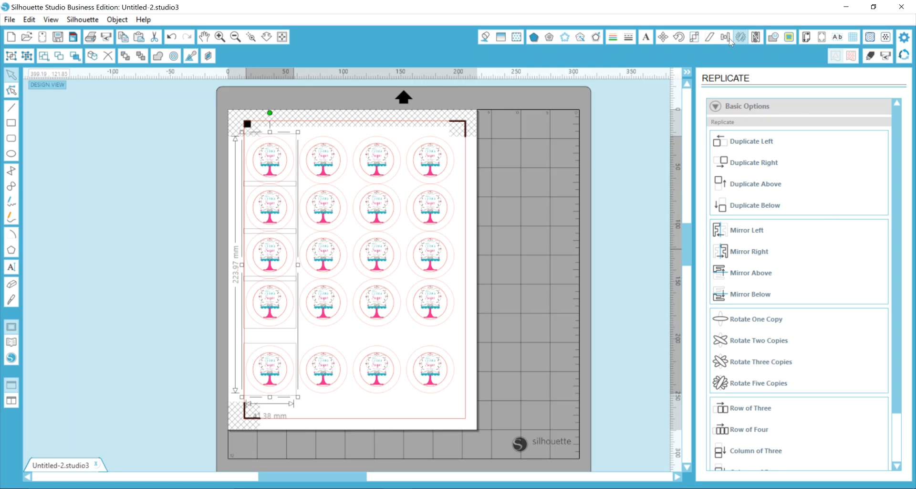
# Space each column of logos evenly with Space Vertically, then clear the selection.
pyautogui.click(725, 37)
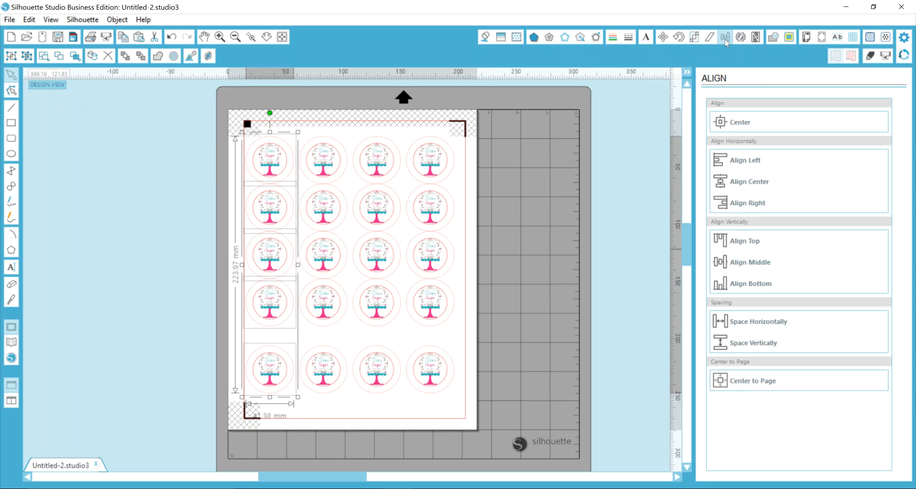
pyautogui.moveTo(756, 347)
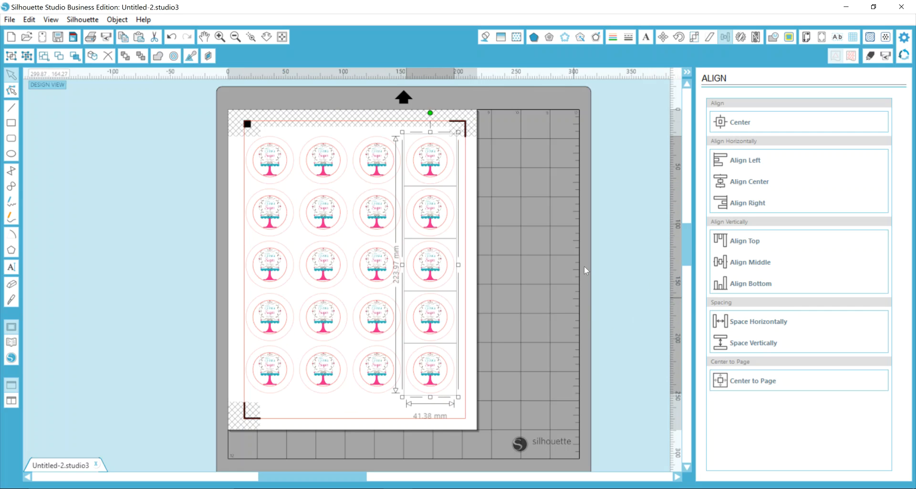
pyautogui.click(553, 235)
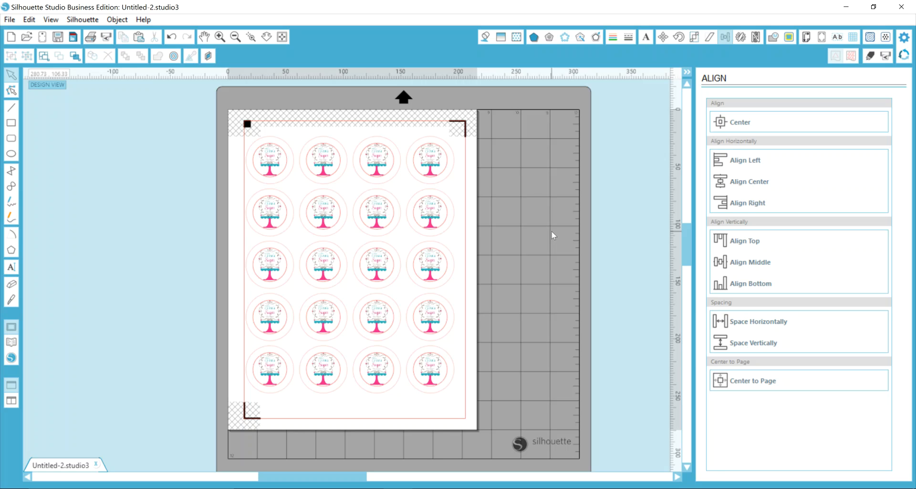